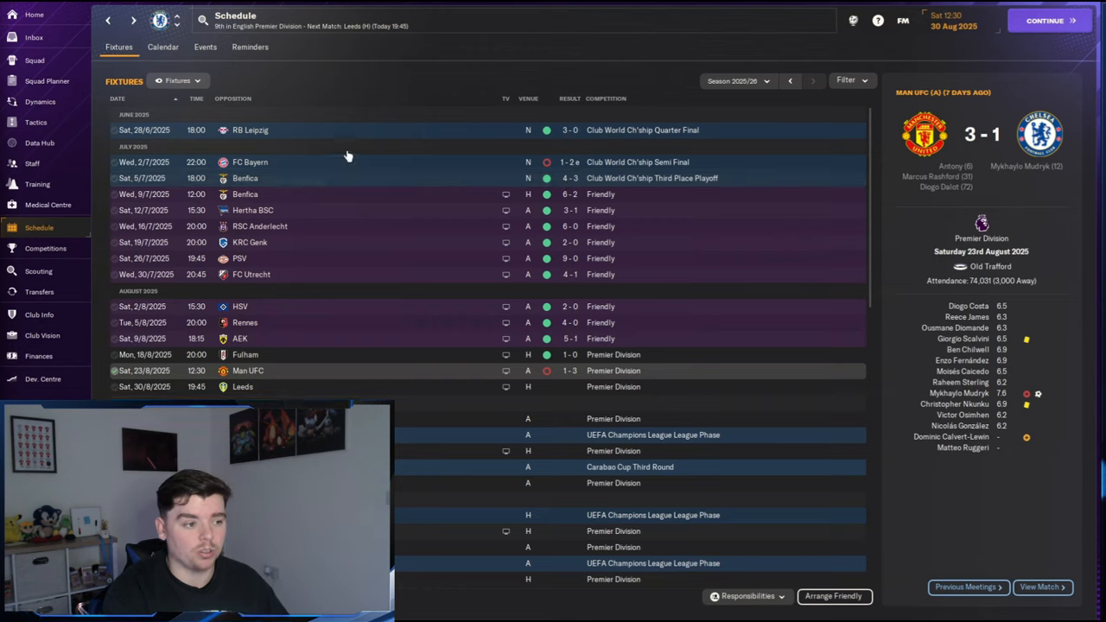
pyautogui.moveTo(477, 382)
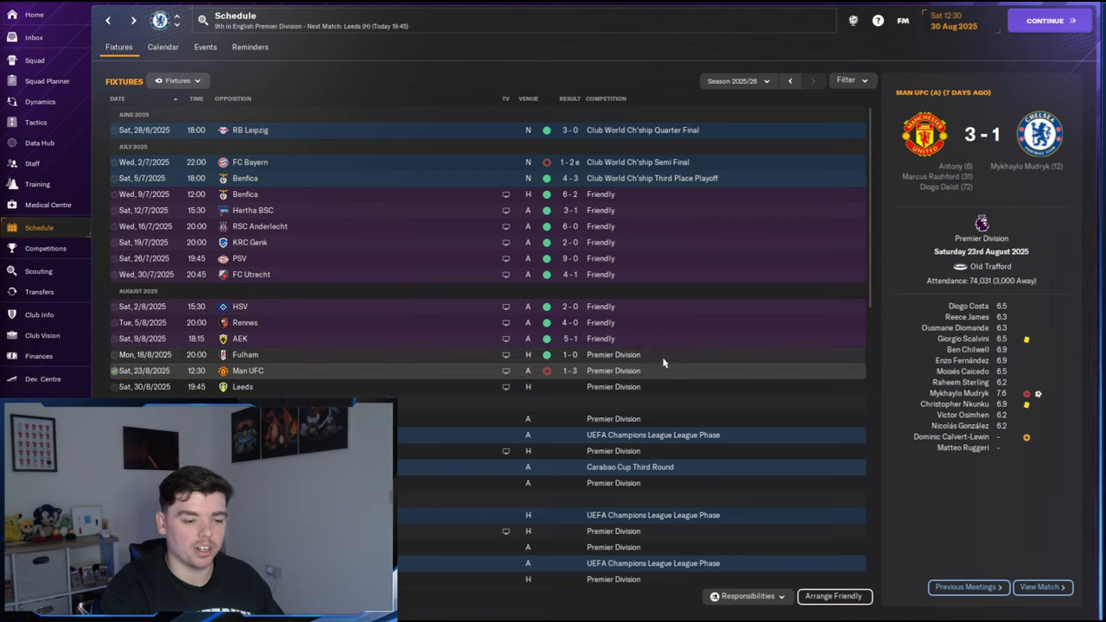
pyautogui.moveTo(329, 369)
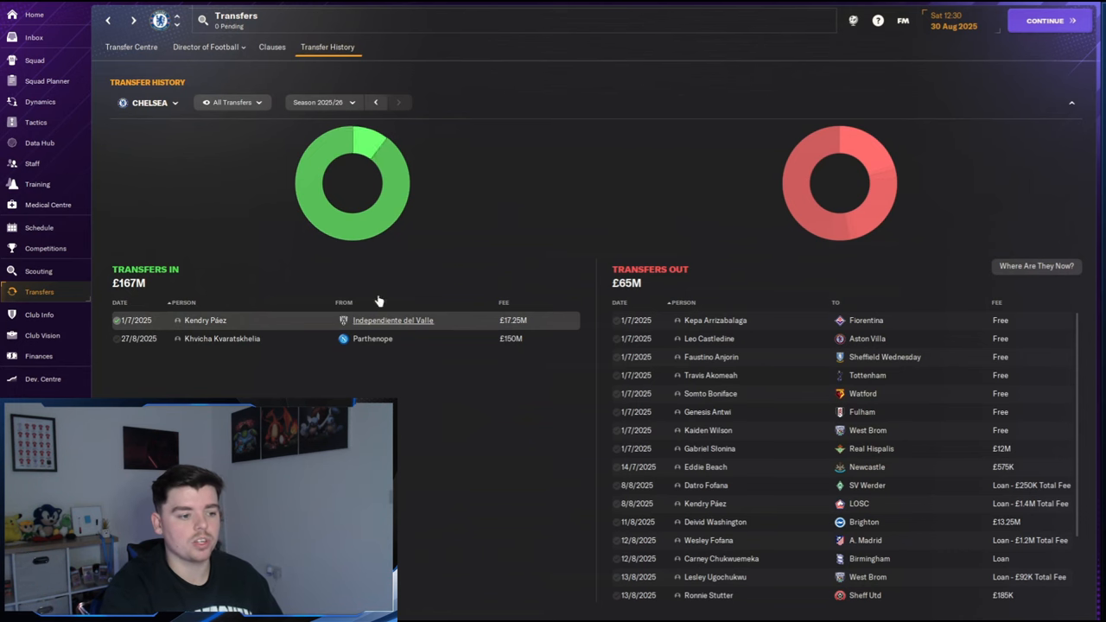
pyautogui.moveTo(206, 320)
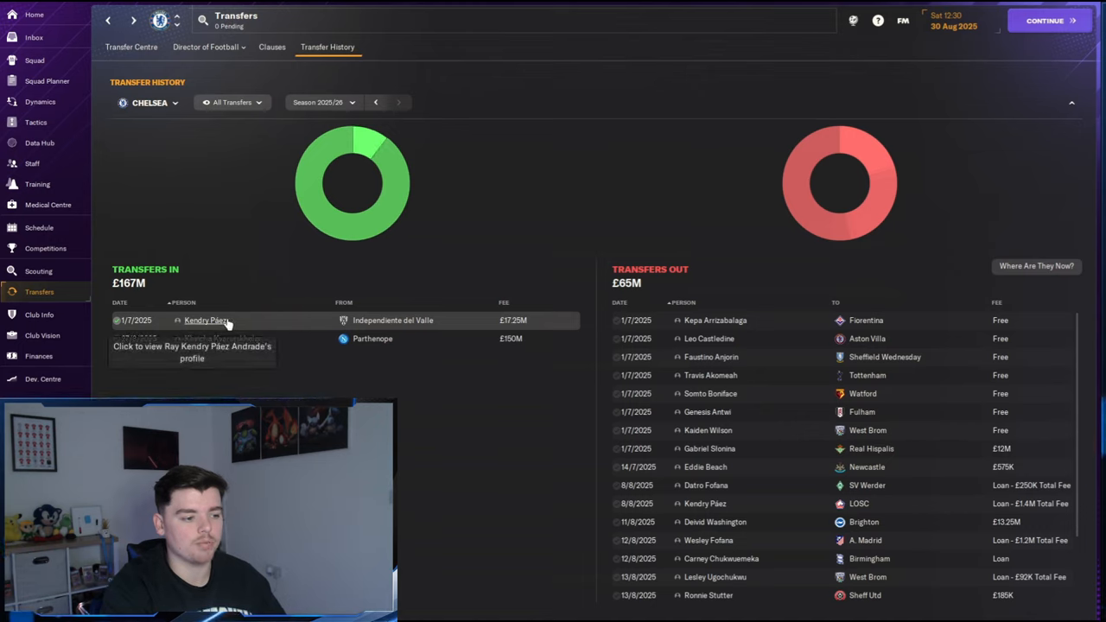
pyautogui.moveTo(263, 325)
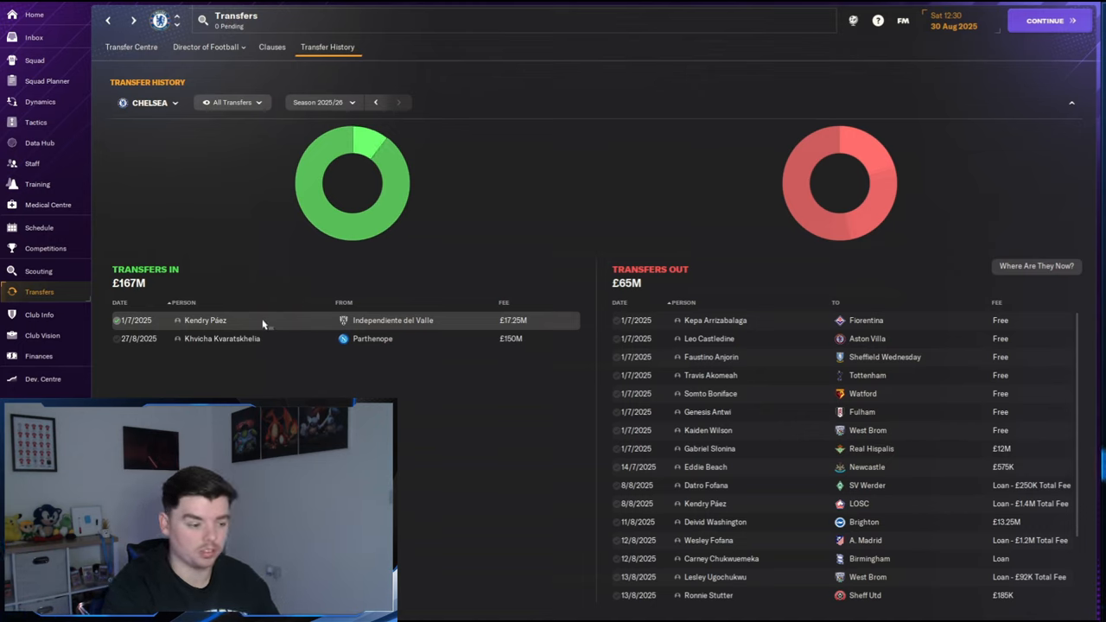